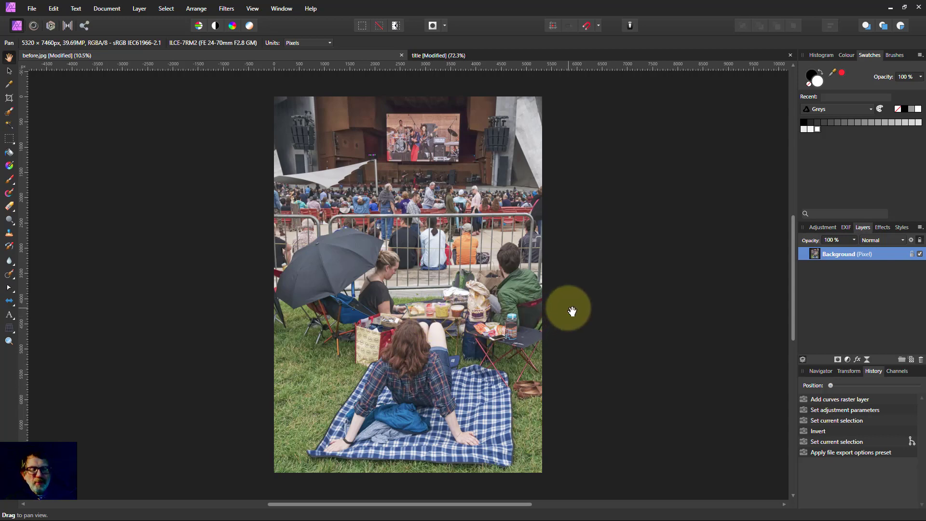
mouse_move(631, 314)
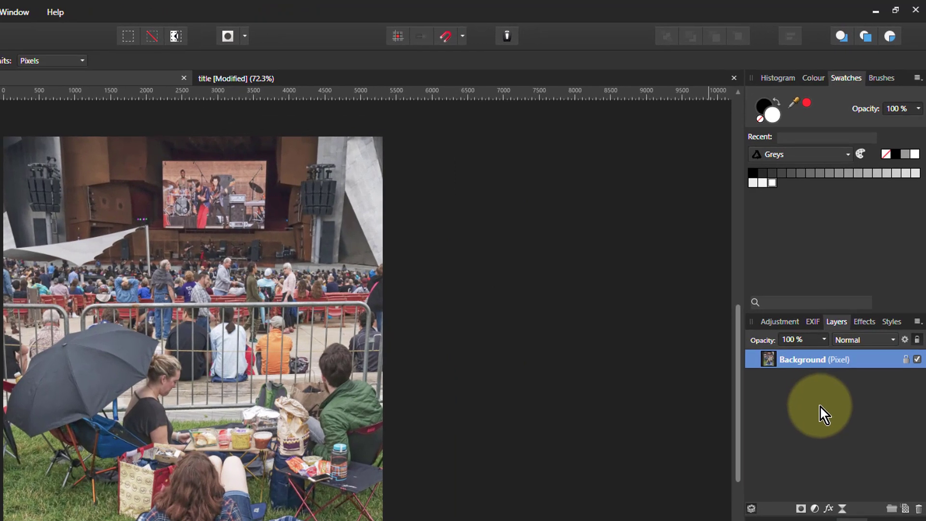
mouse_move(821, 513)
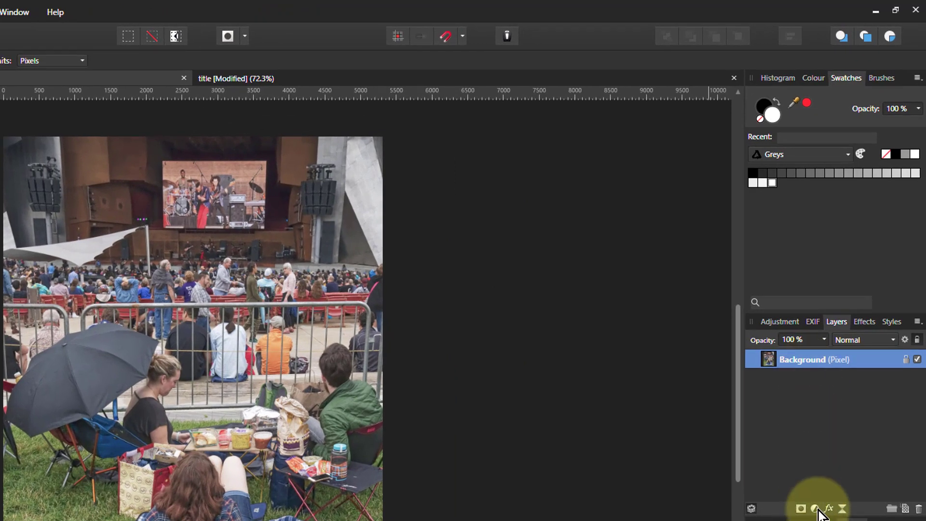
- Add a Curves adjustment to the concert photo from the Layers panel's Adjustment list
left_click(801, 508)
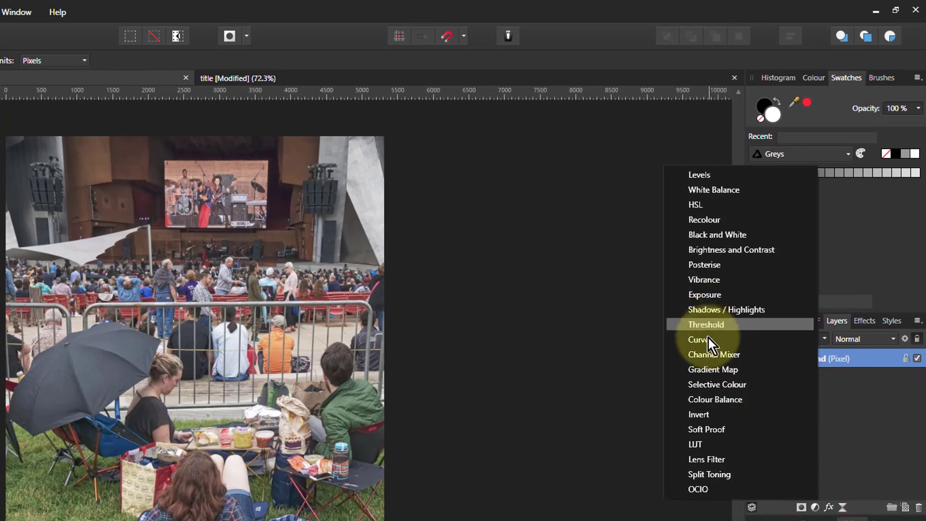
left_click(700, 340)
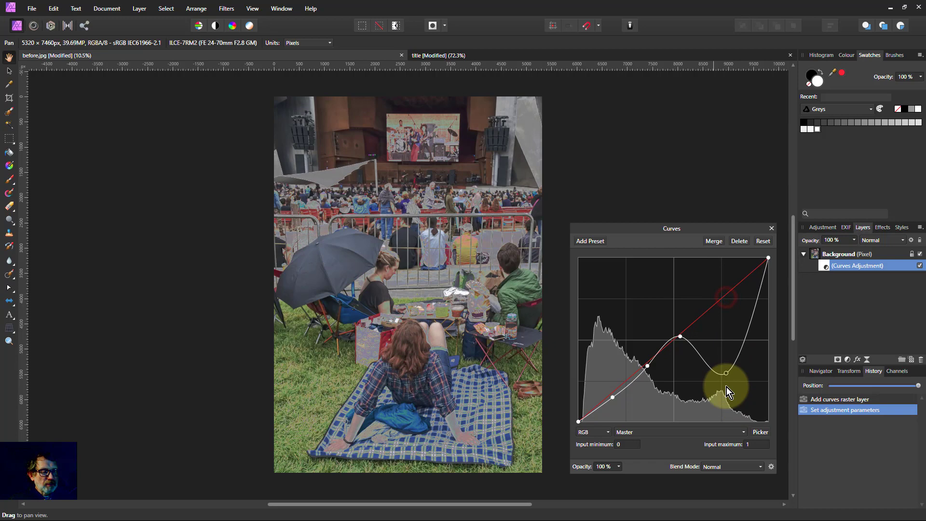
- Drag curve points into repeating peaks and troughs, giving the photo inverted-looking colours
left_click_drag(726, 372, 680, 337)
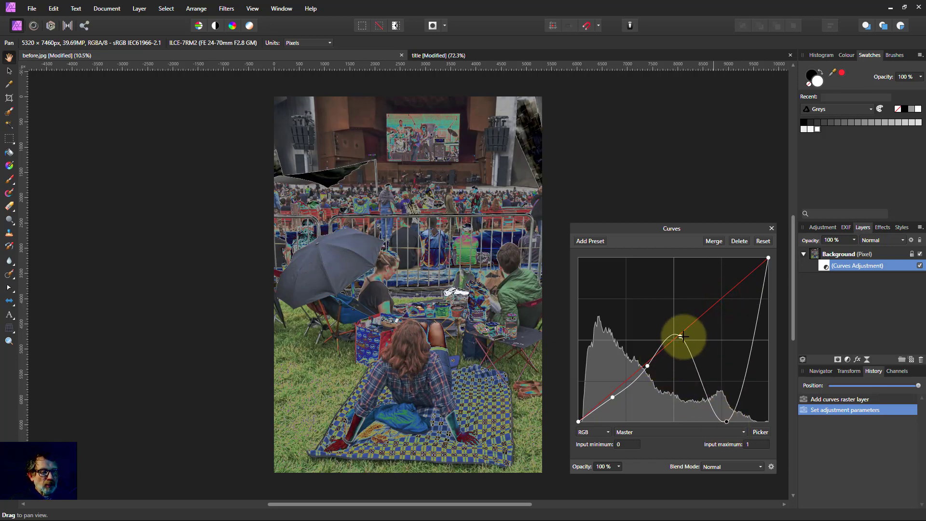
left_click_drag(682, 337, 693, 258)
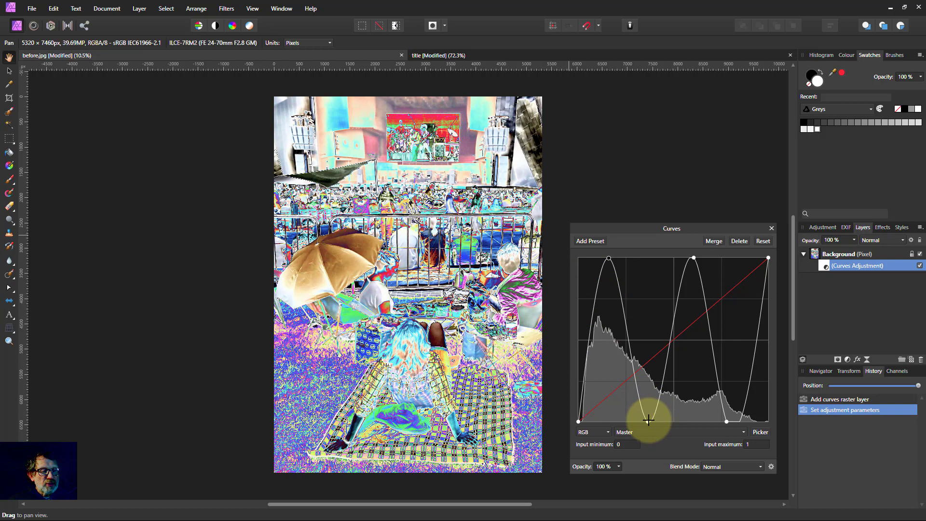
- Move each peak to the top edge and each trough to the bottom, evenly spaced along the curve
left_click_drag(648, 420, 694, 256)
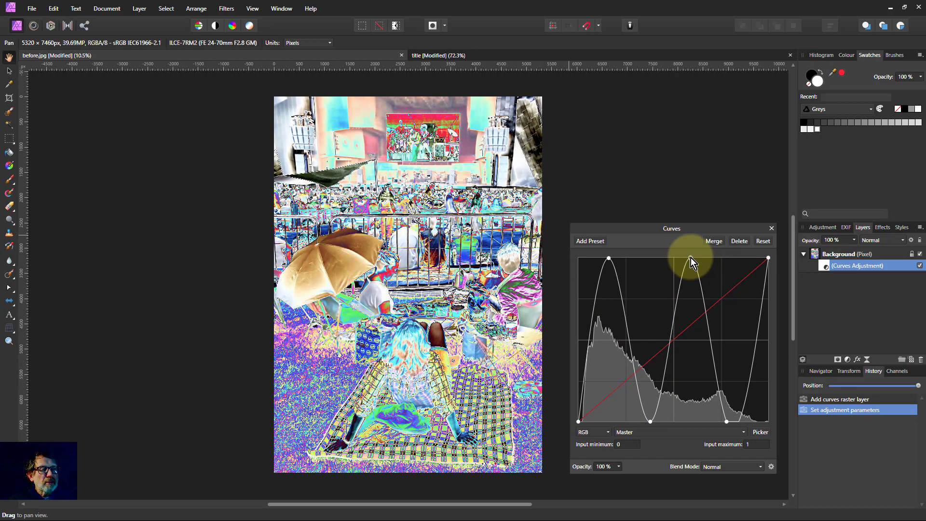
left_click_drag(694, 263, 670, 342)
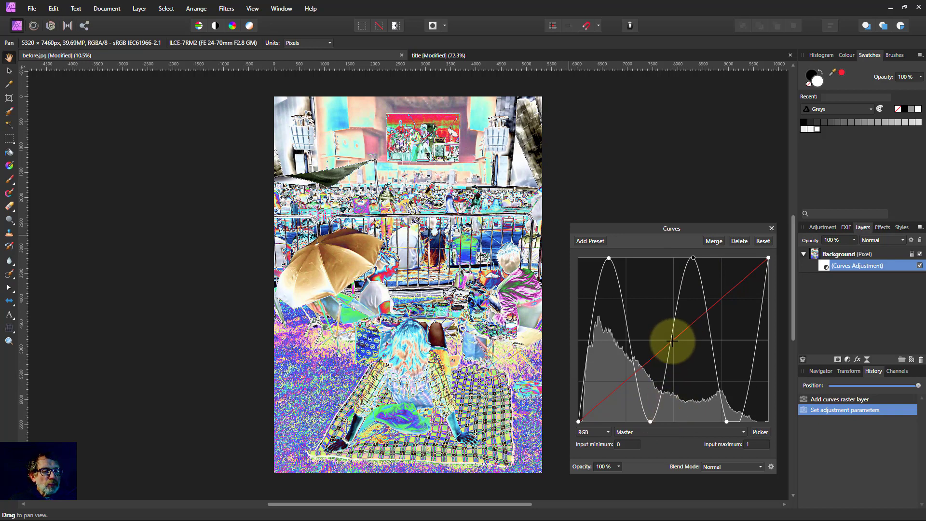
left_click_drag(670, 342, 649, 423)
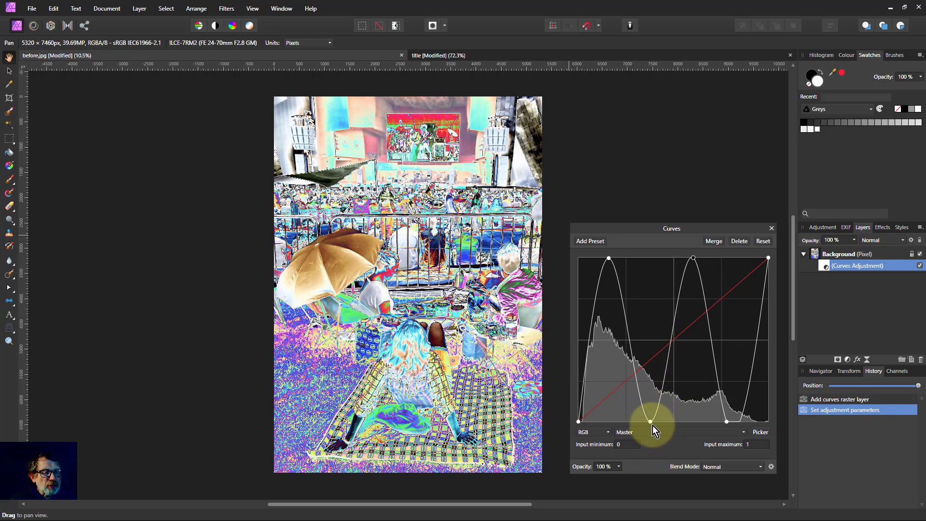
left_click_drag(654, 429, 609, 260)
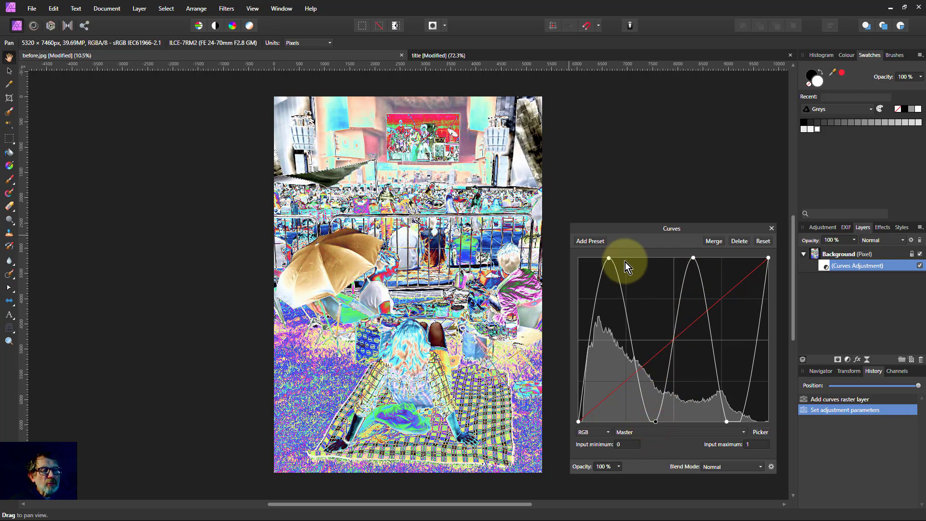
left_click_drag(608, 261, 609, 257)
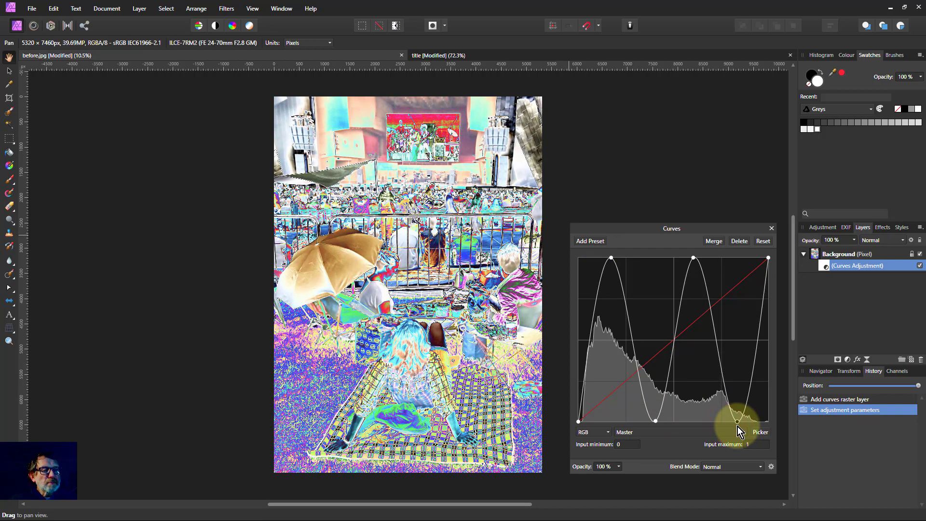
left_click_drag(740, 431, 693, 257)
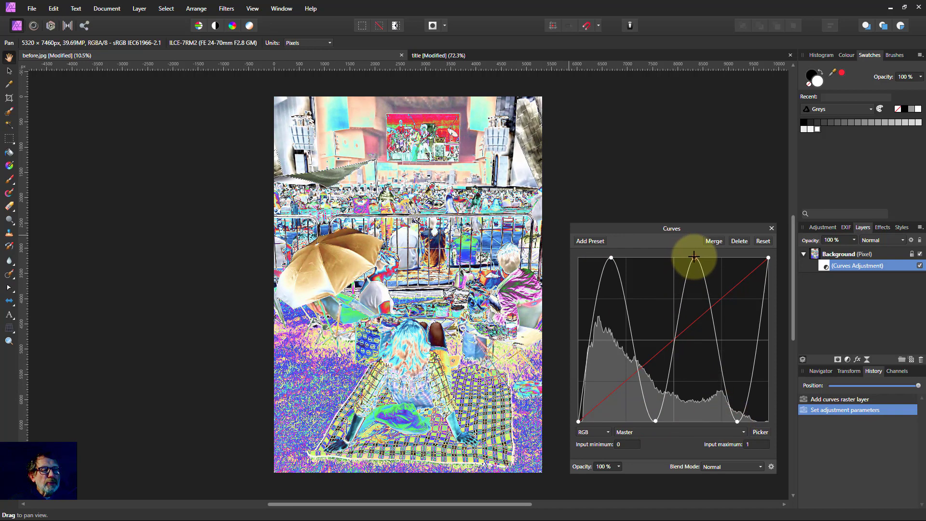
left_click_drag(694, 257, 656, 419)
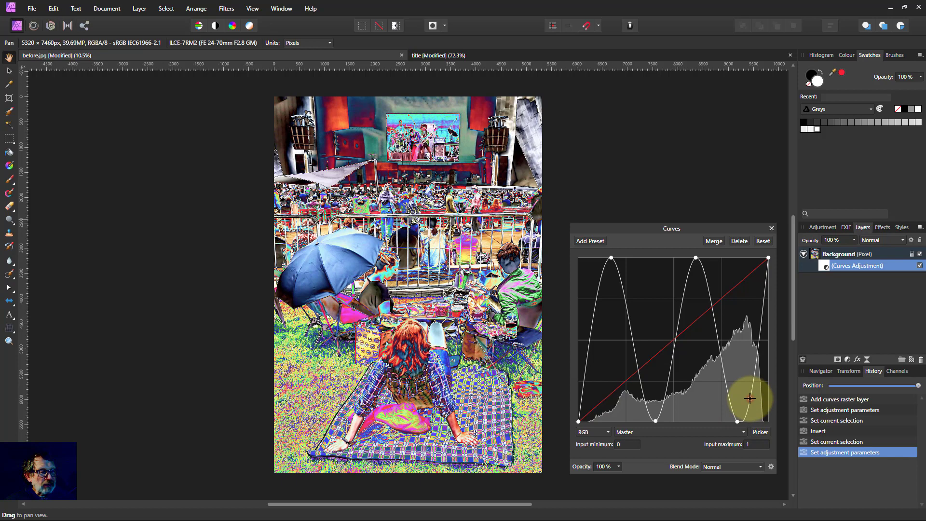
- Make the curve's edges vertical with flat tops and bottoms, forming a square wave
left_click_drag(750, 398, 602, 401)
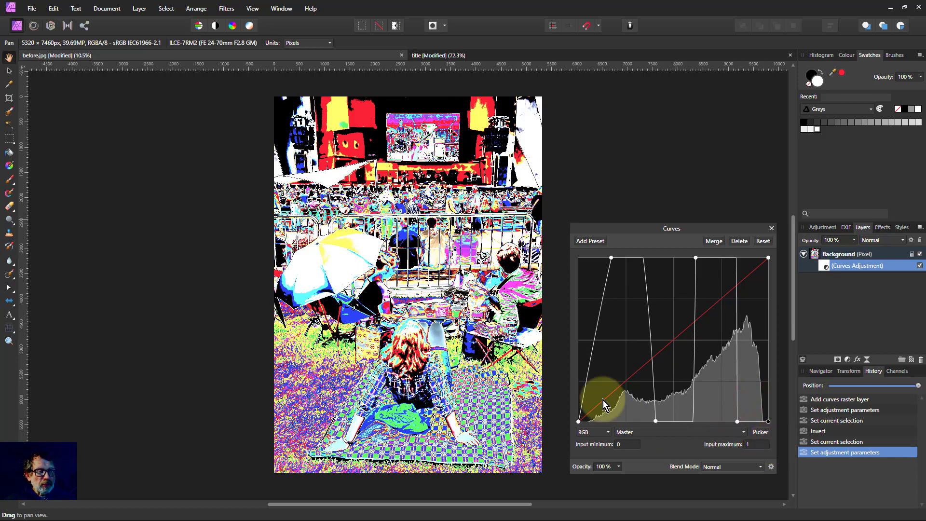
left_click_drag(613, 389, 613, 423)
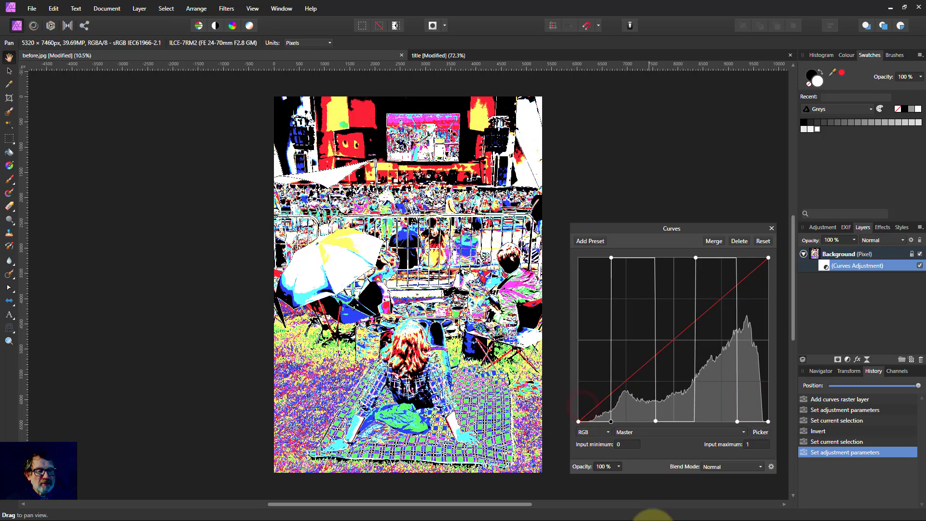